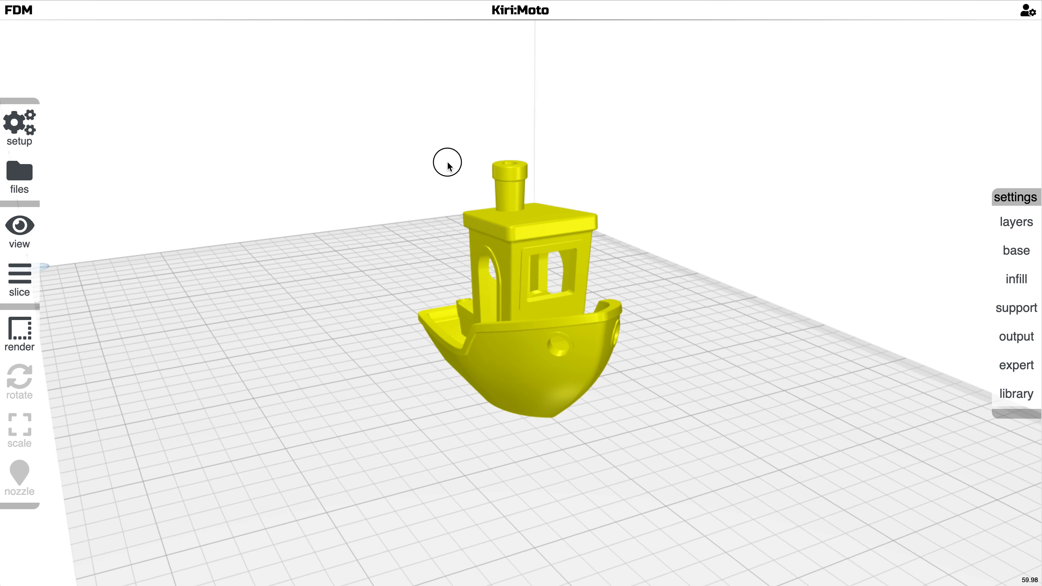
Clone the GridBot.Two printer profile in the device Setup dialog.
left_click_drag(448, 162, 629, 193)
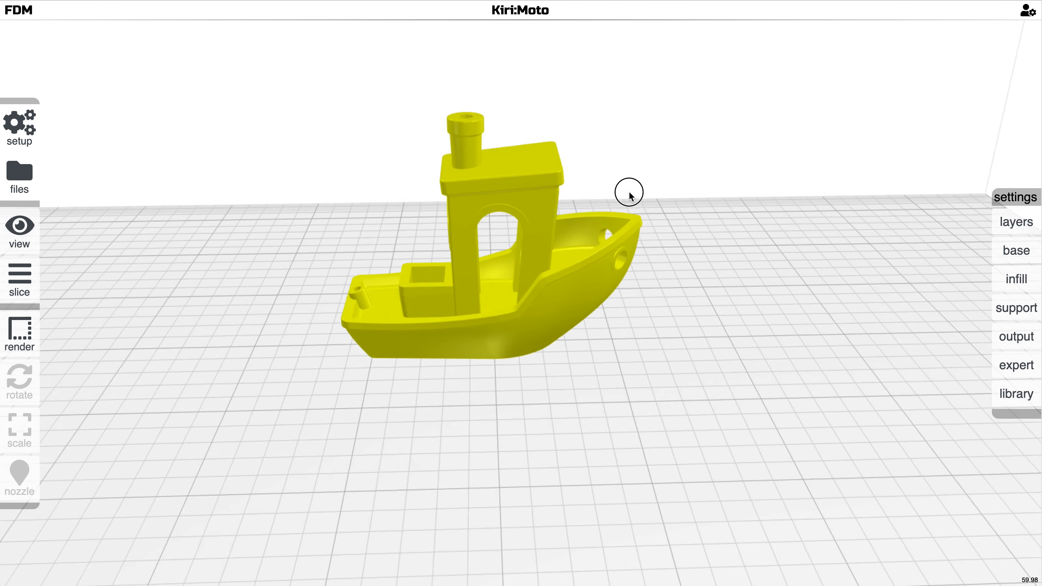
left_click_drag(629, 192, 671, 298)
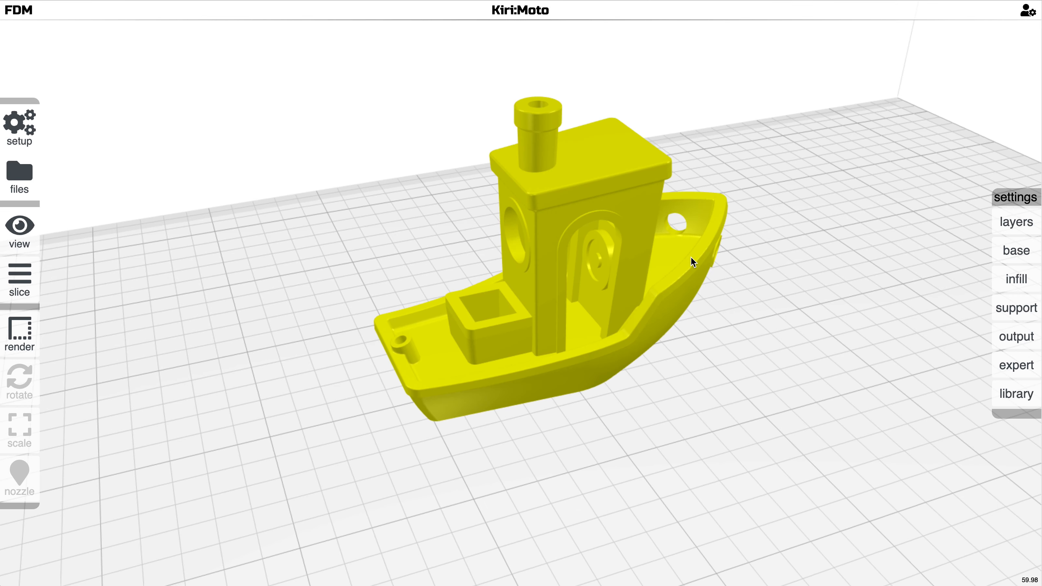
left_click(20, 127)
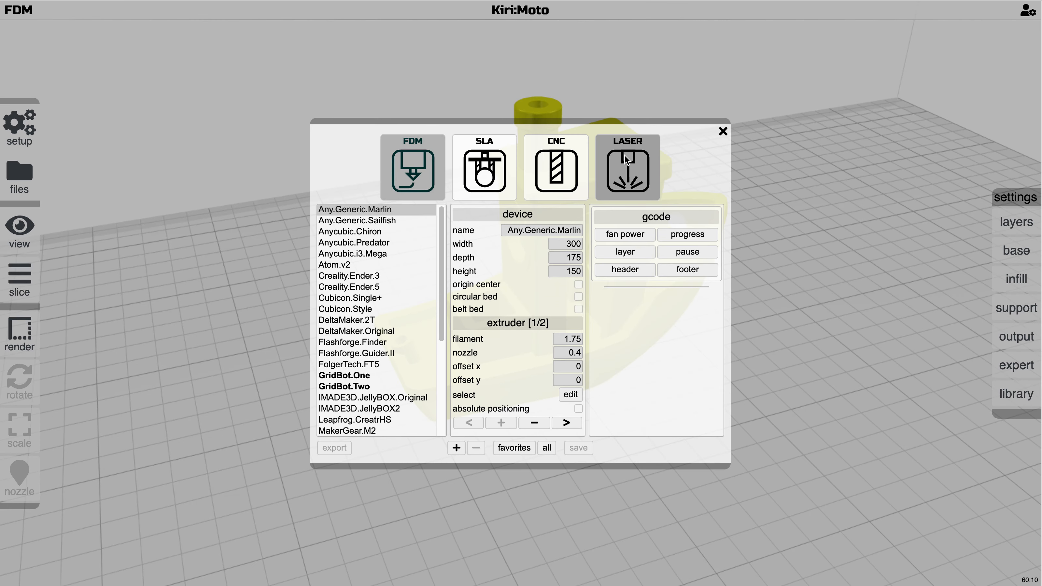
left_click(342, 387)
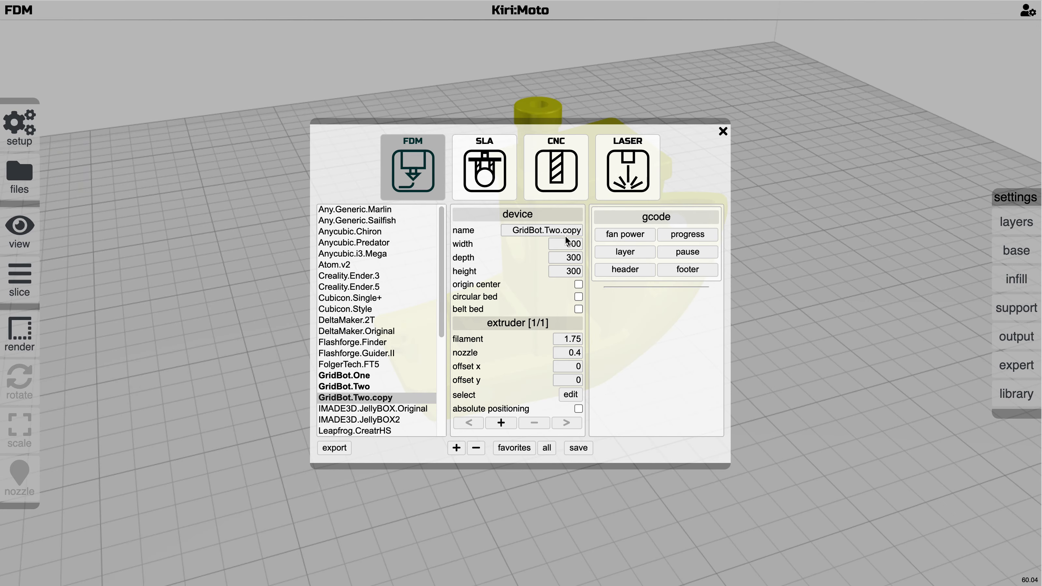
Enable belt bed on the copy, name it GridBot.Two.BELT and save it.
left_click(578, 309)
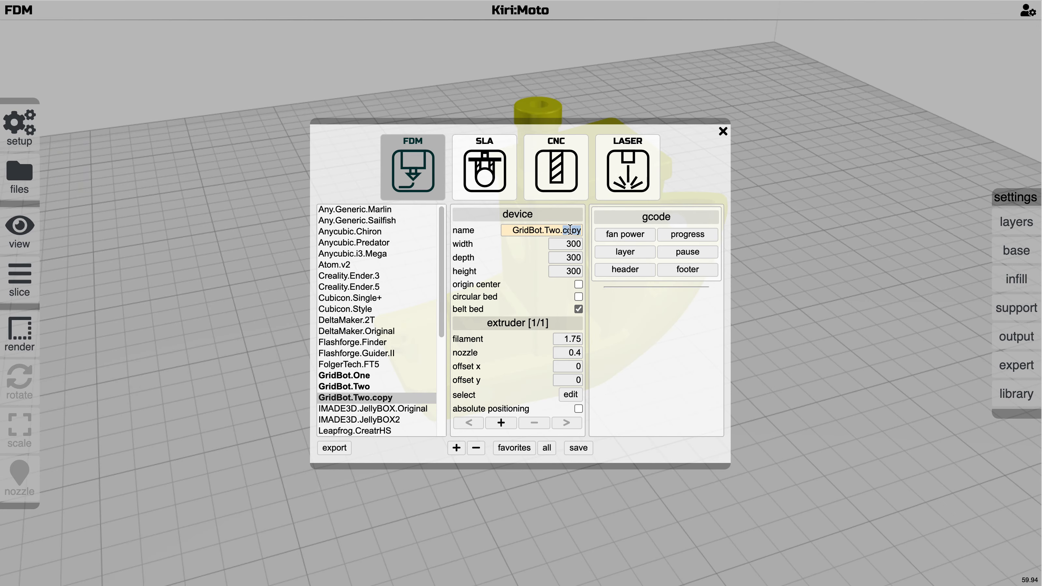
type("GridBot.Two.BELT")
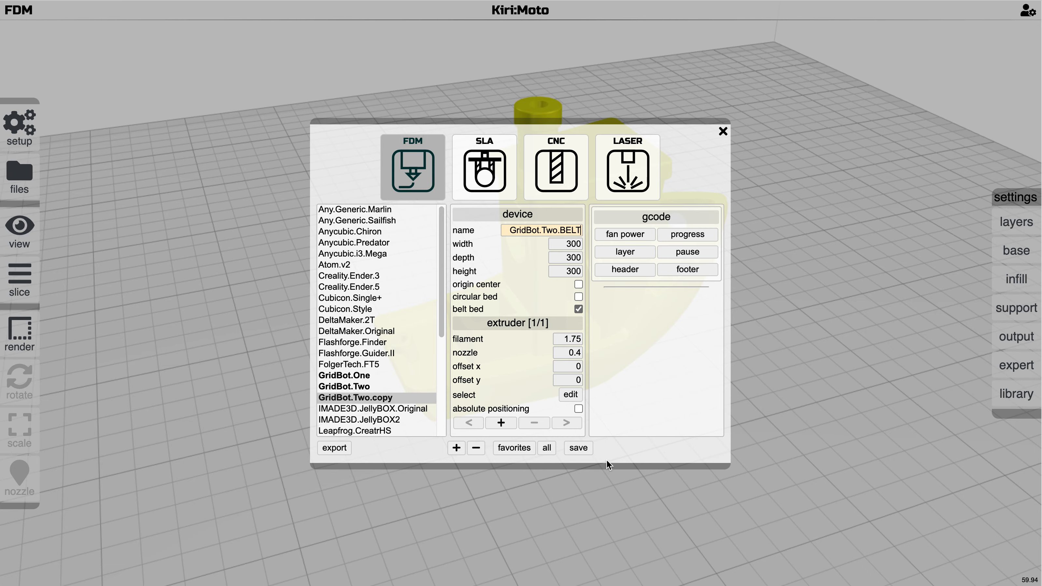
left_click(723, 131)
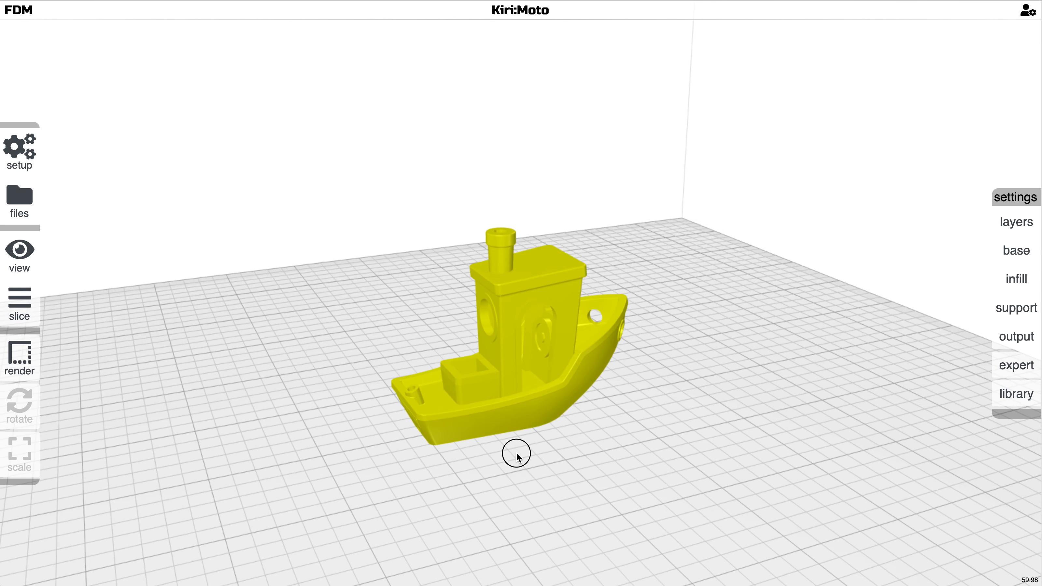
Slice the Benchy for the belt printer, producing 202 angled layers.
left_click(19, 306)
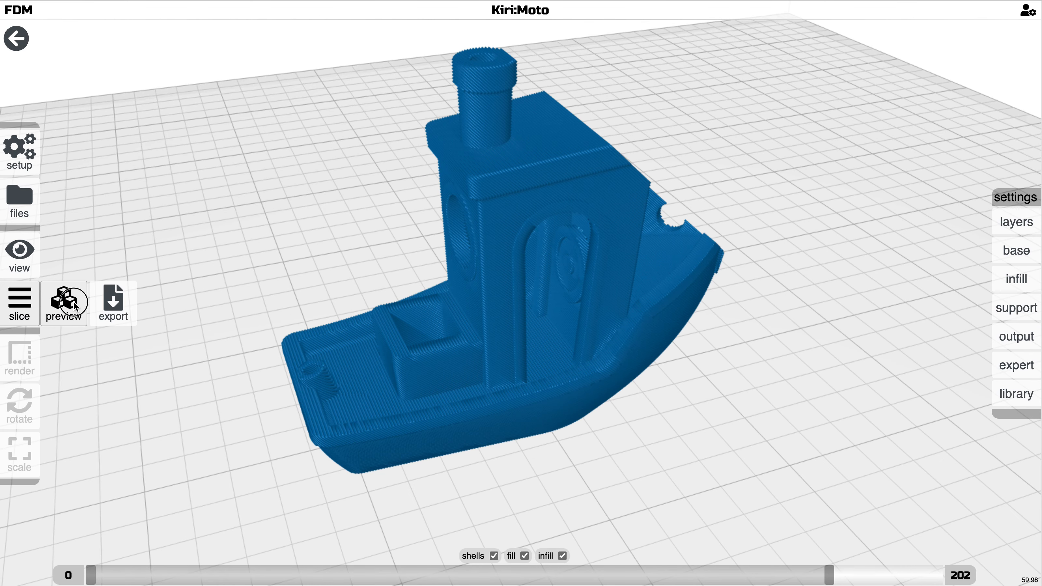
Preview the bias-sliced toolpaths and download the G-code as print-067.gcode.
left_click(64, 303)
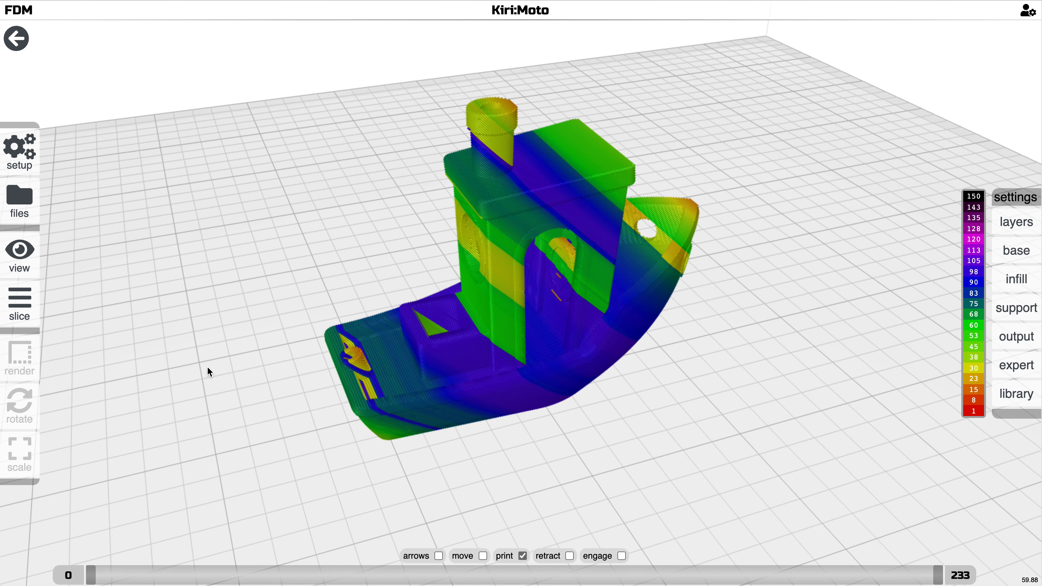
left_click_drag(209, 370, 308, 331)
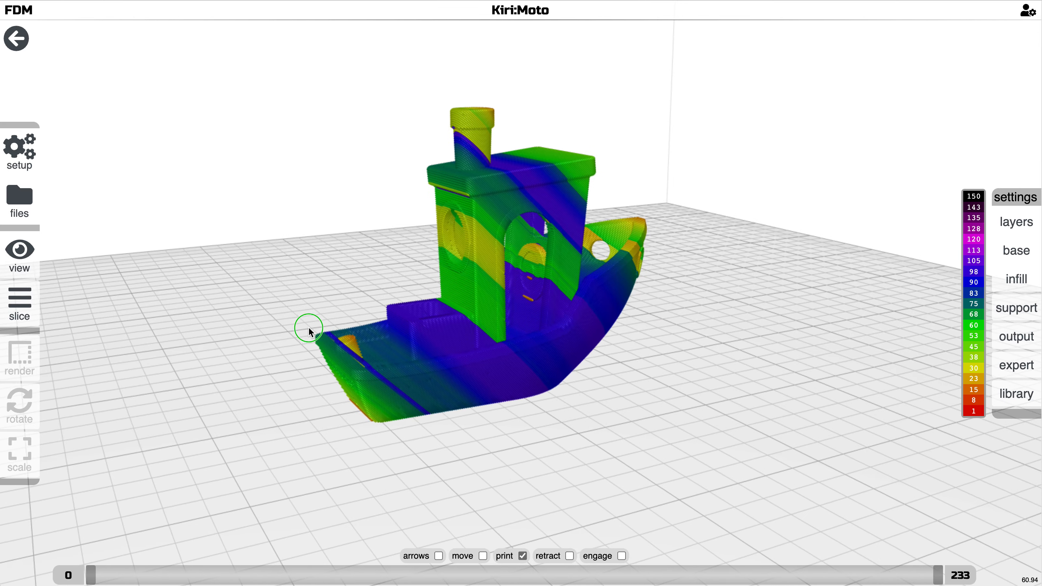
left_click_drag(309, 331, 254, 383)
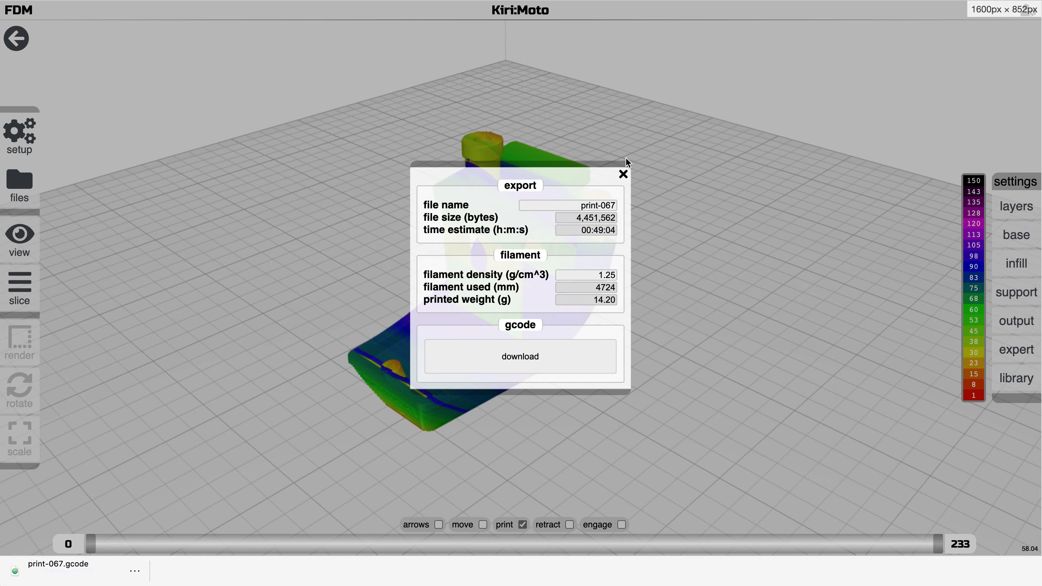
left_click(623, 174)
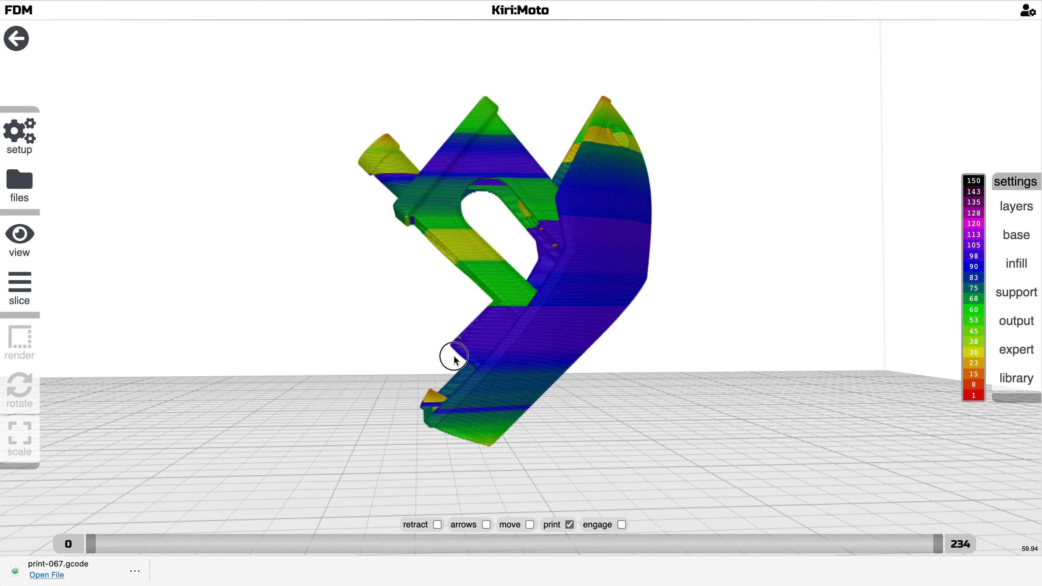
left_click_drag(455, 358, 559, 383)
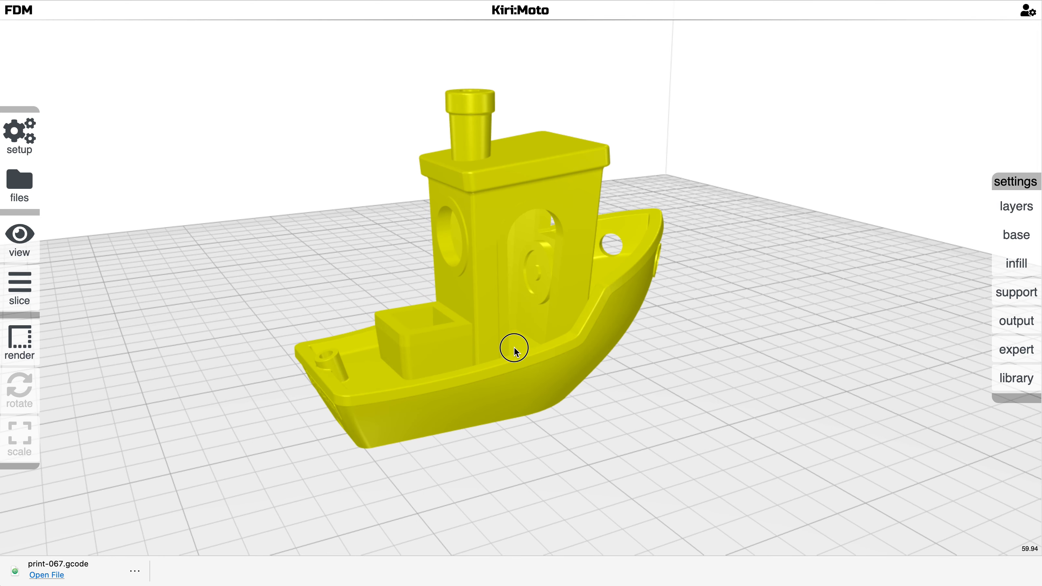
left_click_drag(514, 348, 526, 362)
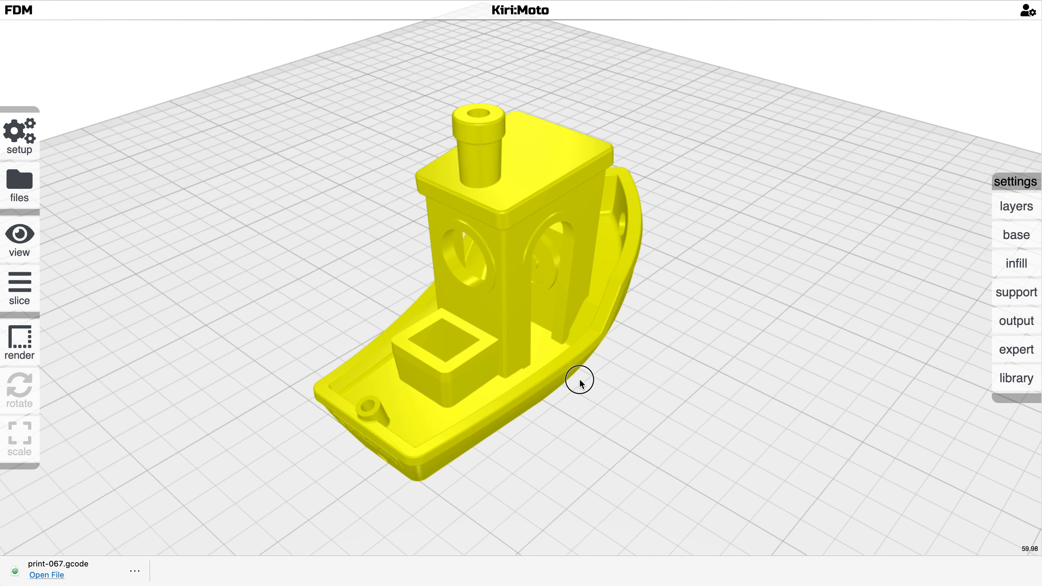
left_click_drag(580, 379, 437, 368)
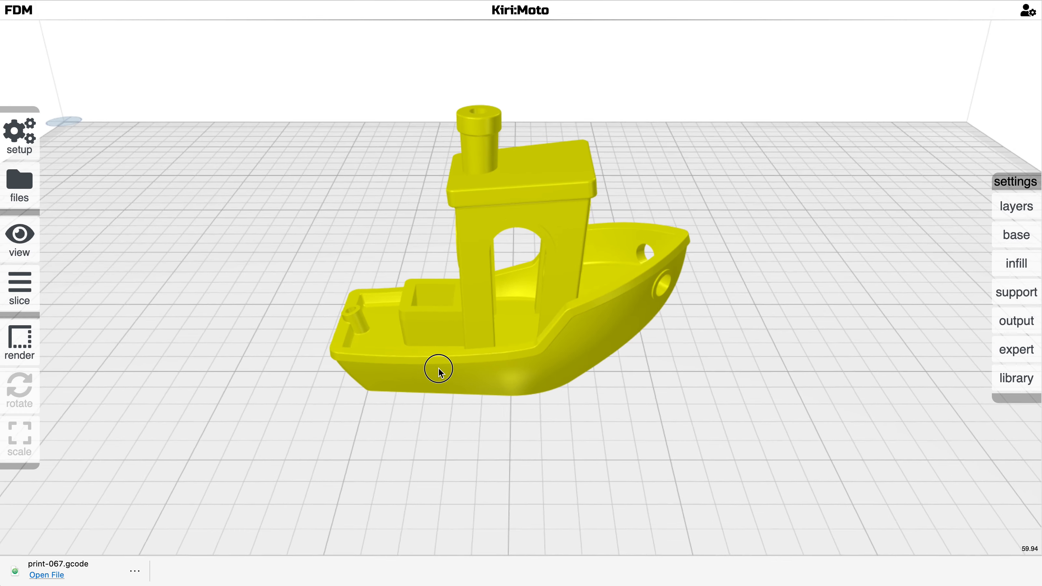